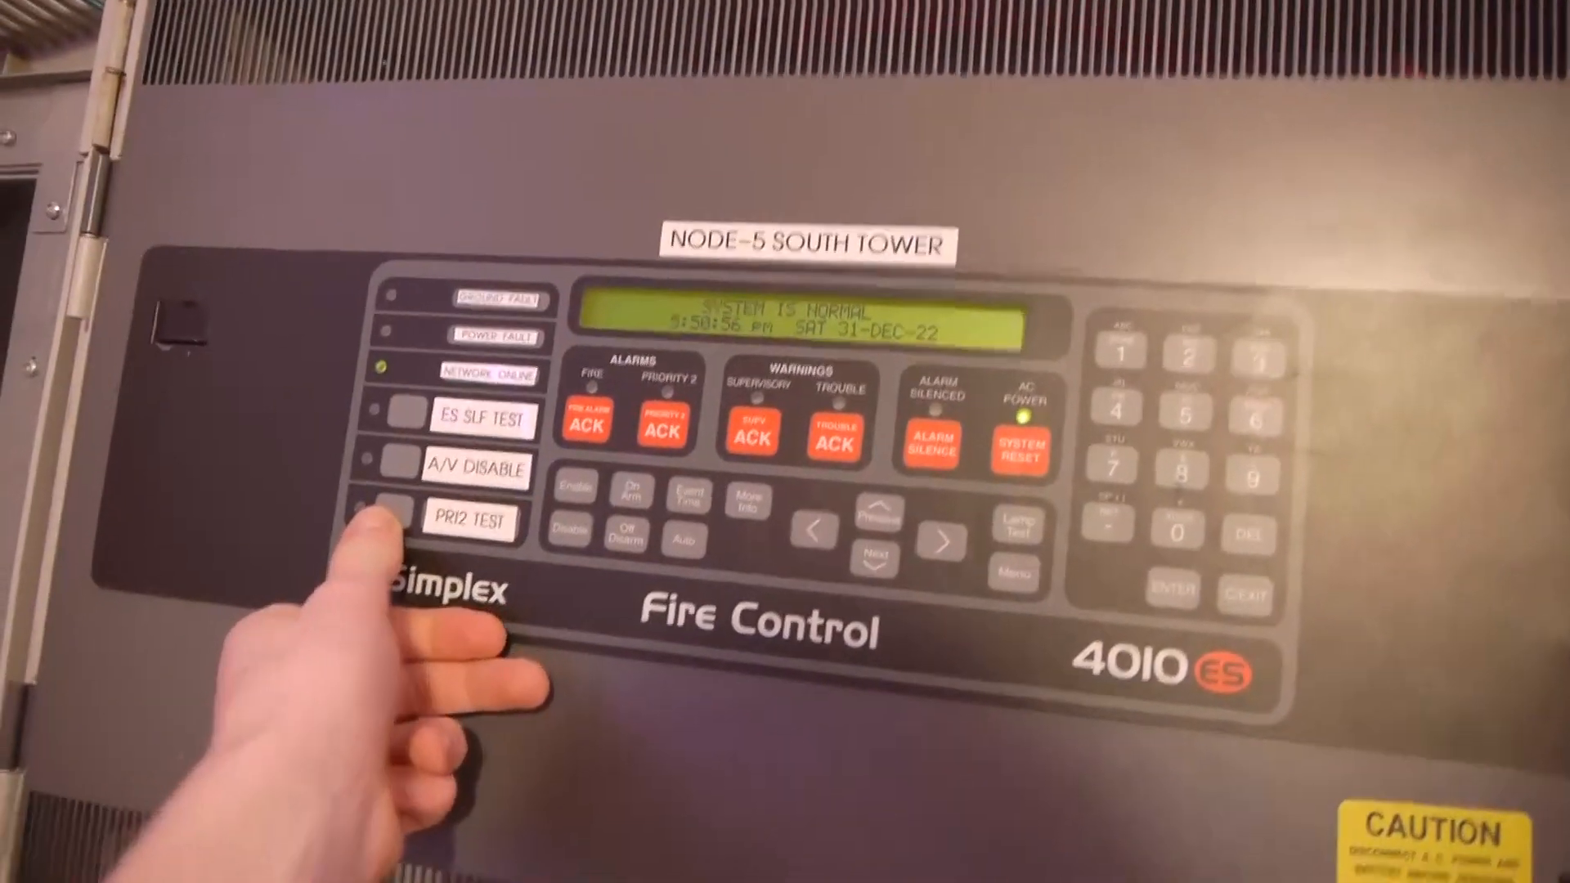
click(471, 520)
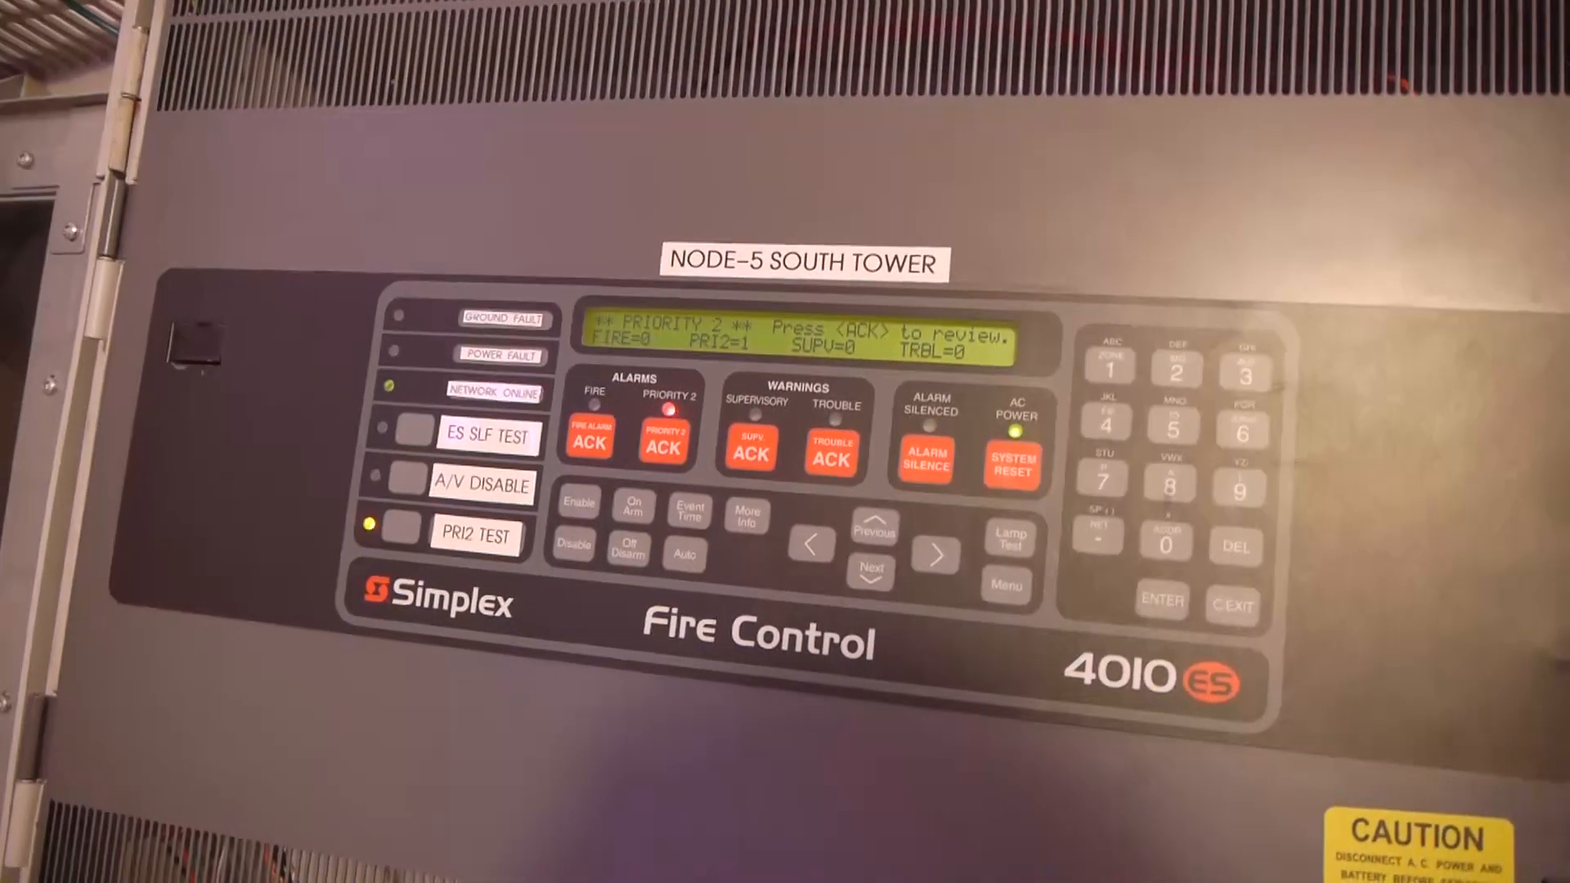